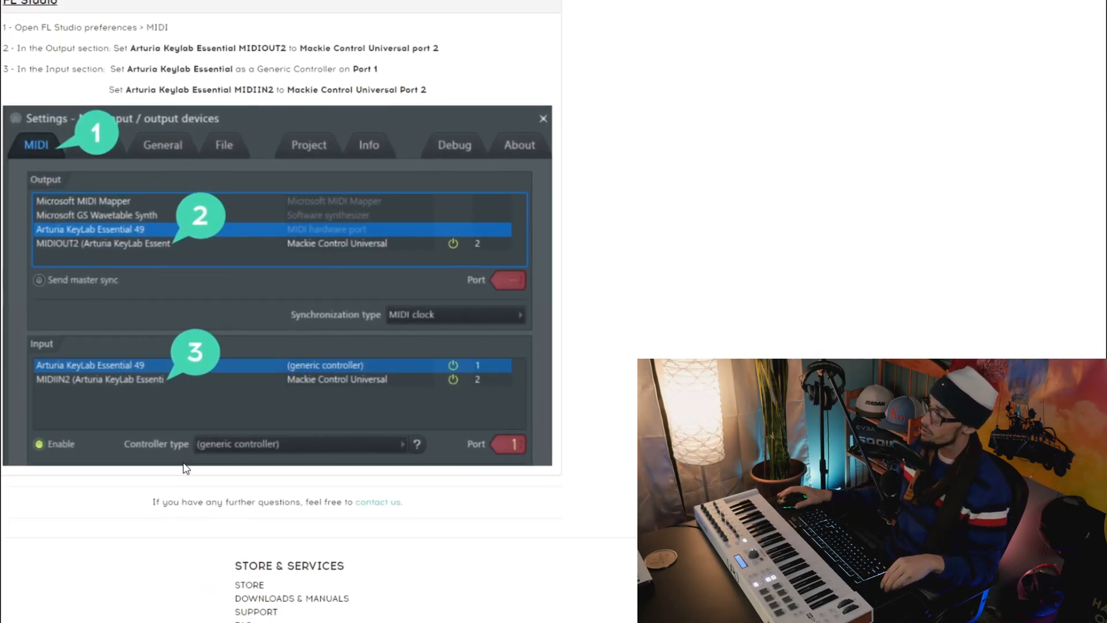
# Scroll through FL Studio's MIDI settings showing KeyLab Essential 49 and MIDIIN2 port assignments
pyautogui.scroll(-3)
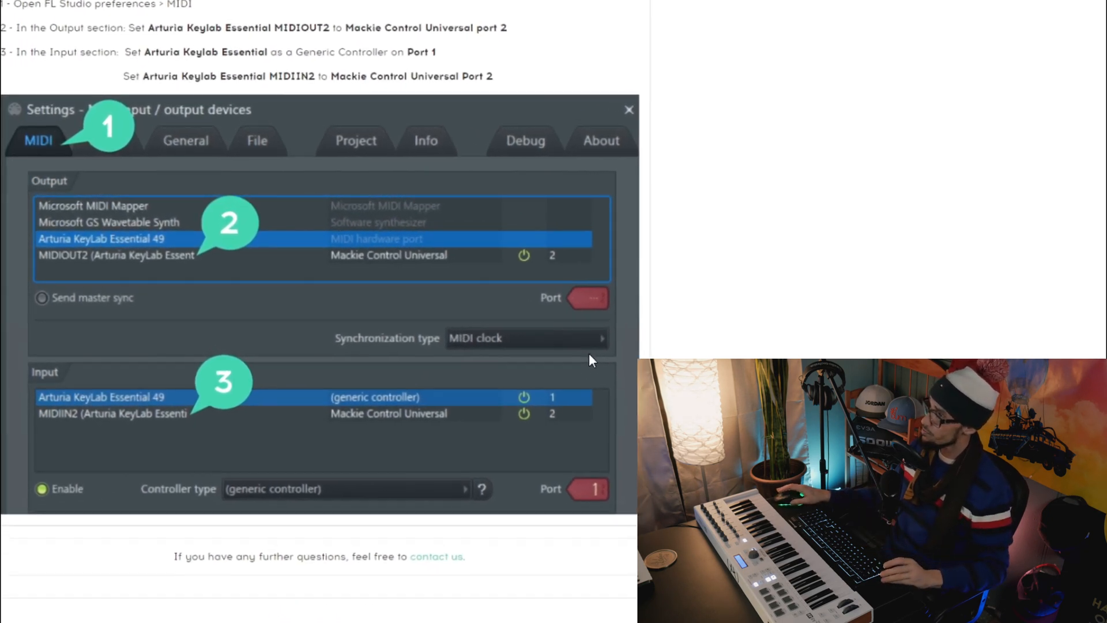
pyautogui.scroll(-3)
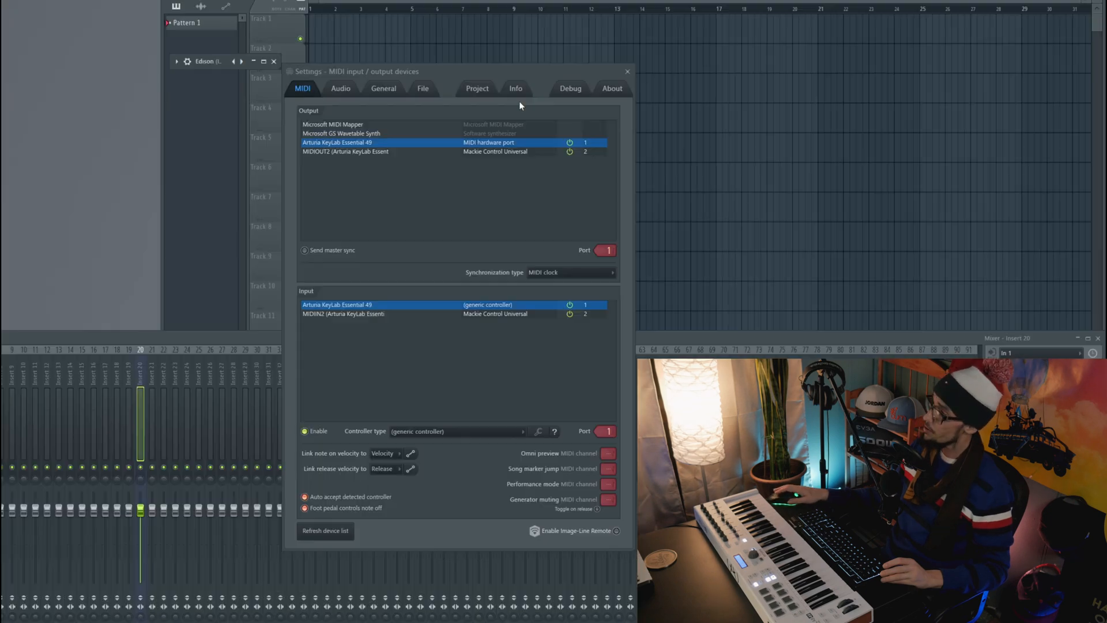
pyautogui.moveTo(633, 300)
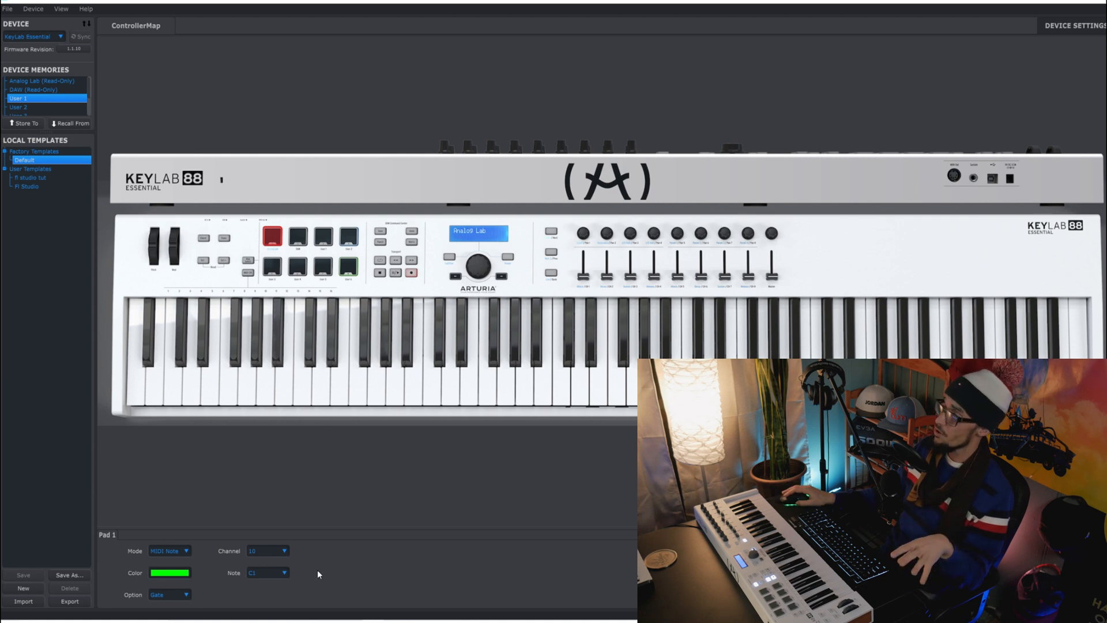
pyautogui.moveTo(313, 575)
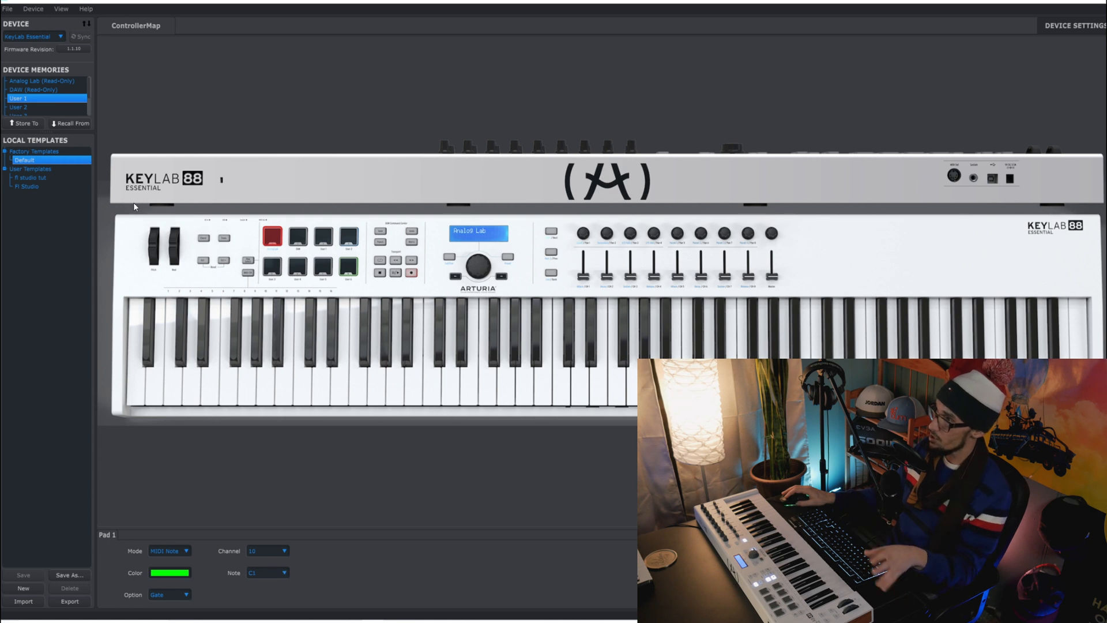
pyautogui.moveTo(840, 258)
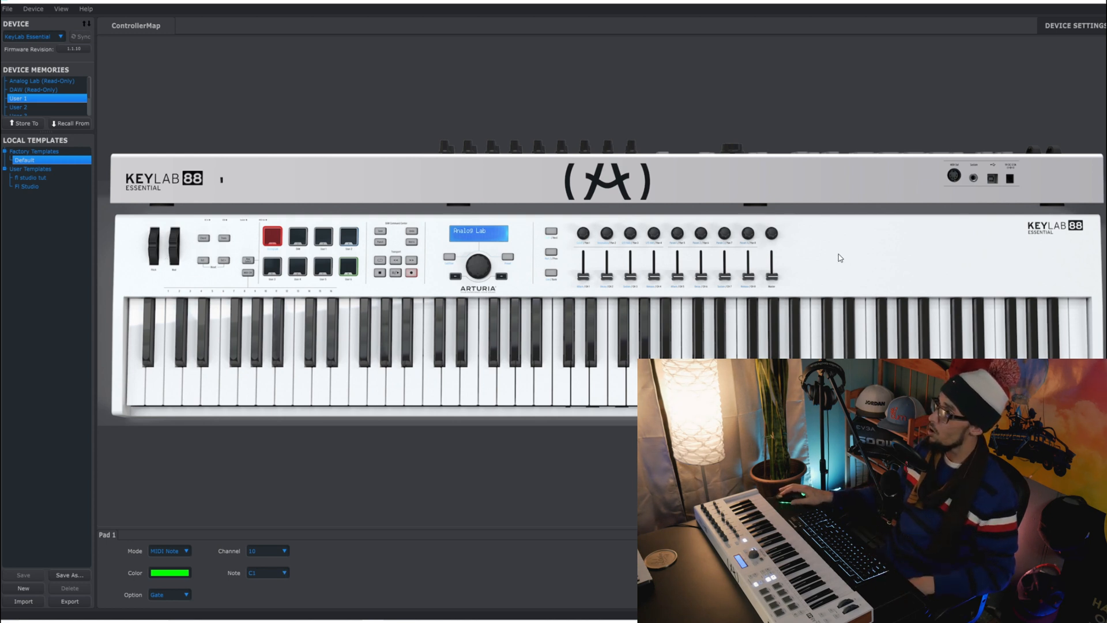
pyautogui.moveTo(566, 273)
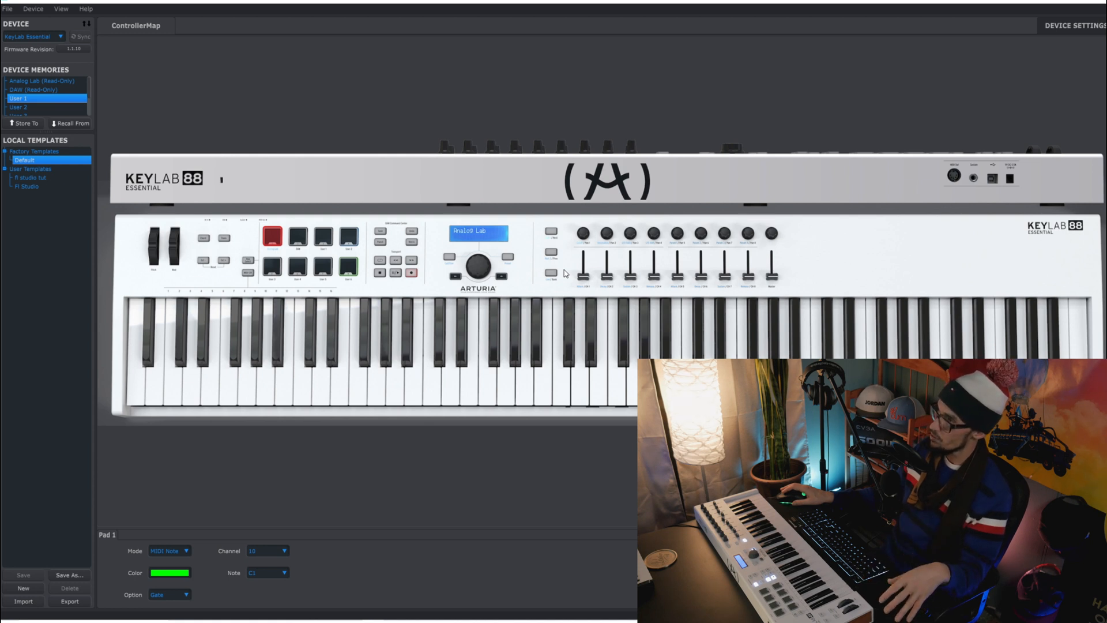
pyautogui.moveTo(27, 49)
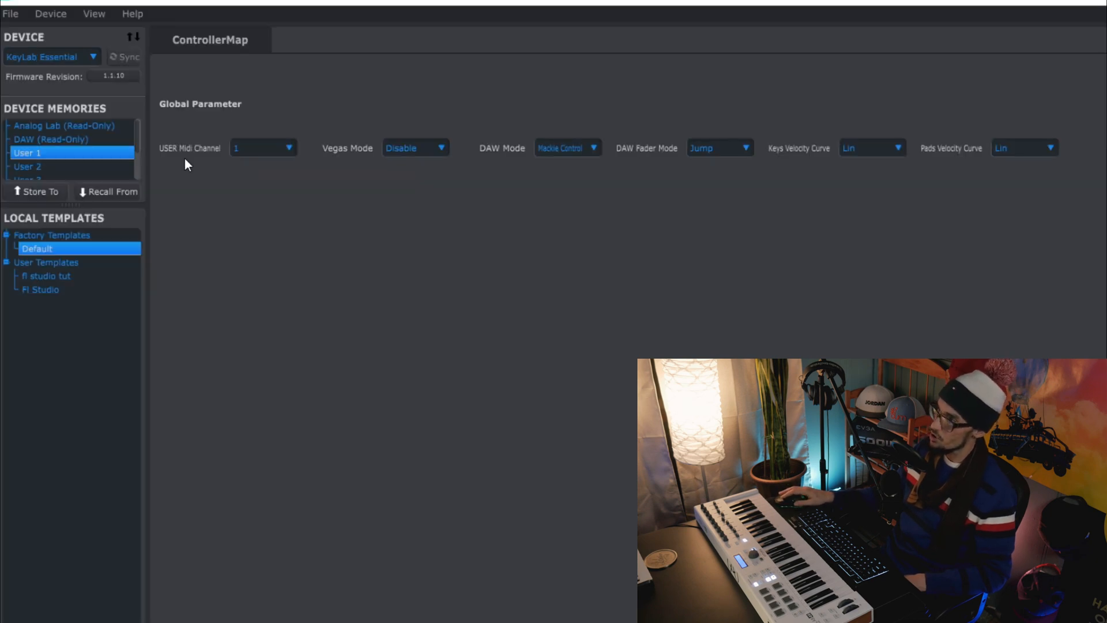
pyautogui.moveTo(337, 161)
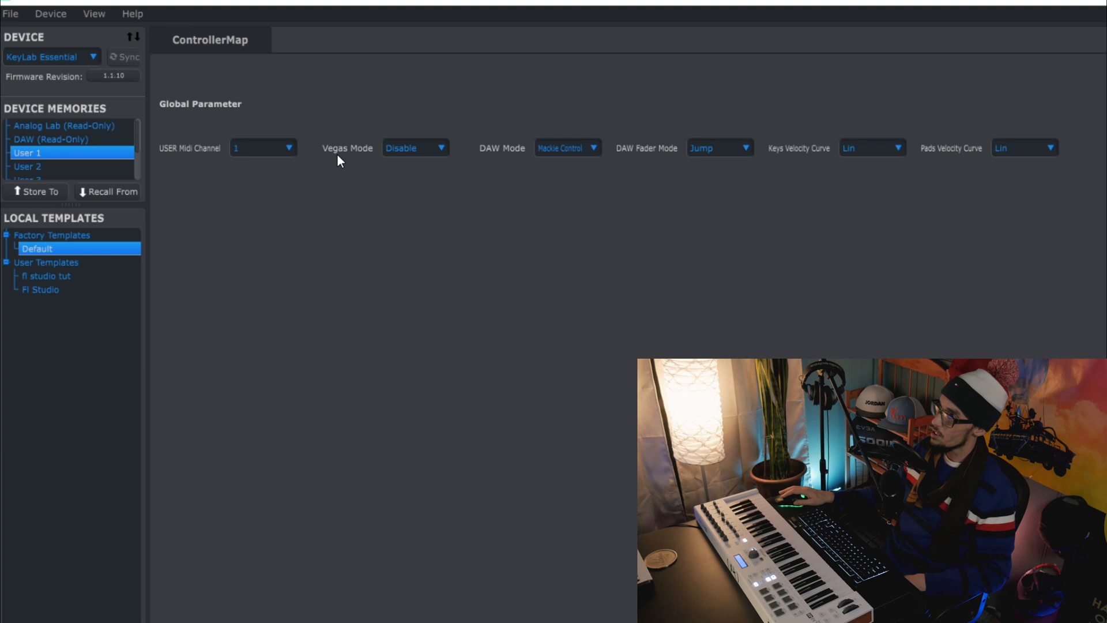
pyautogui.moveTo(427, 153)
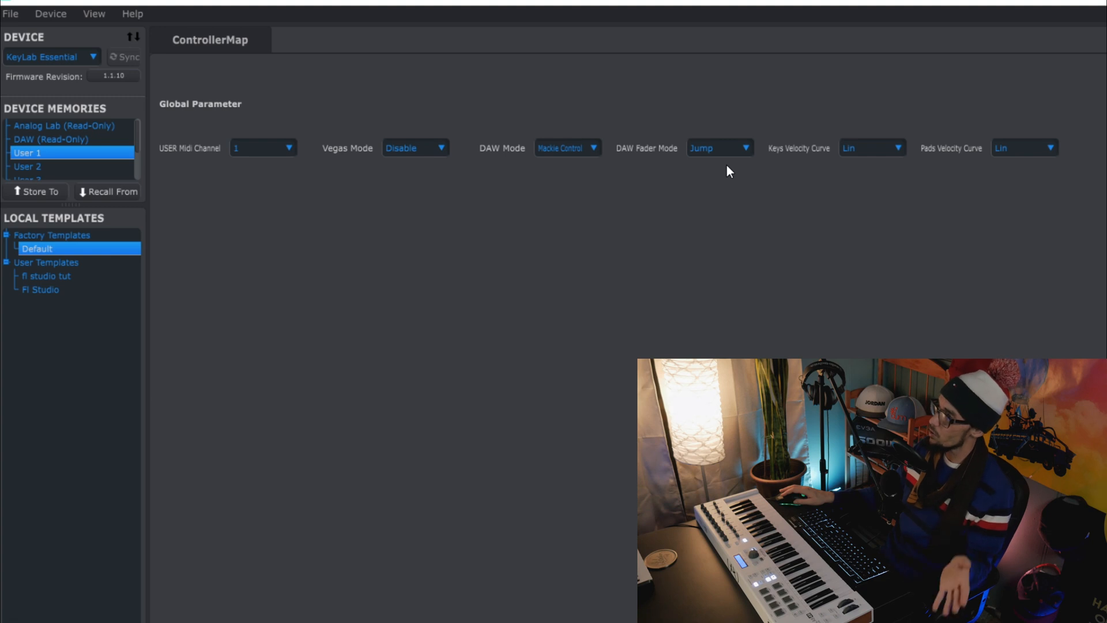
pyautogui.moveTo(757, 151)
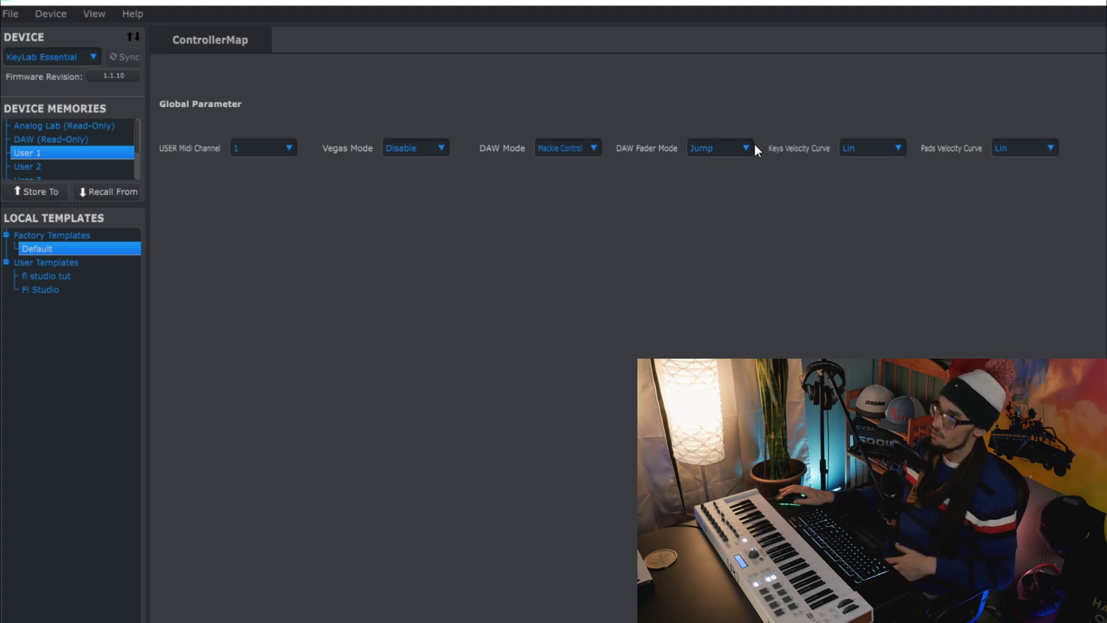
pyautogui.moveTo(947, 168)
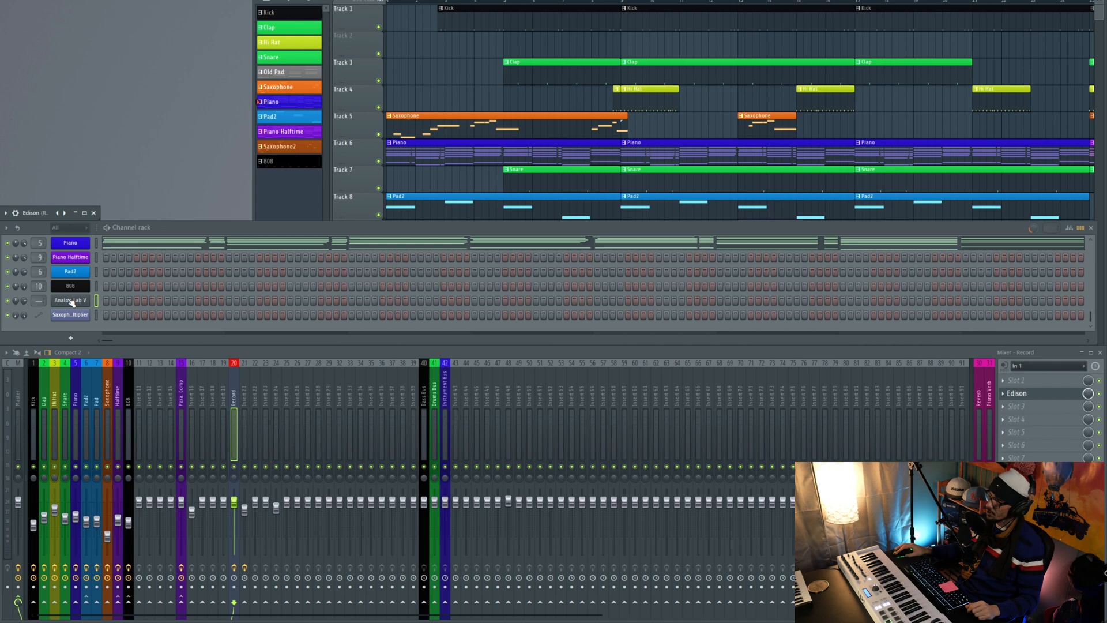
# Set Analog Lab V's wrapper MIDI input port to 1 and return to its editor
pyautogui.doubleClick(70, 299)
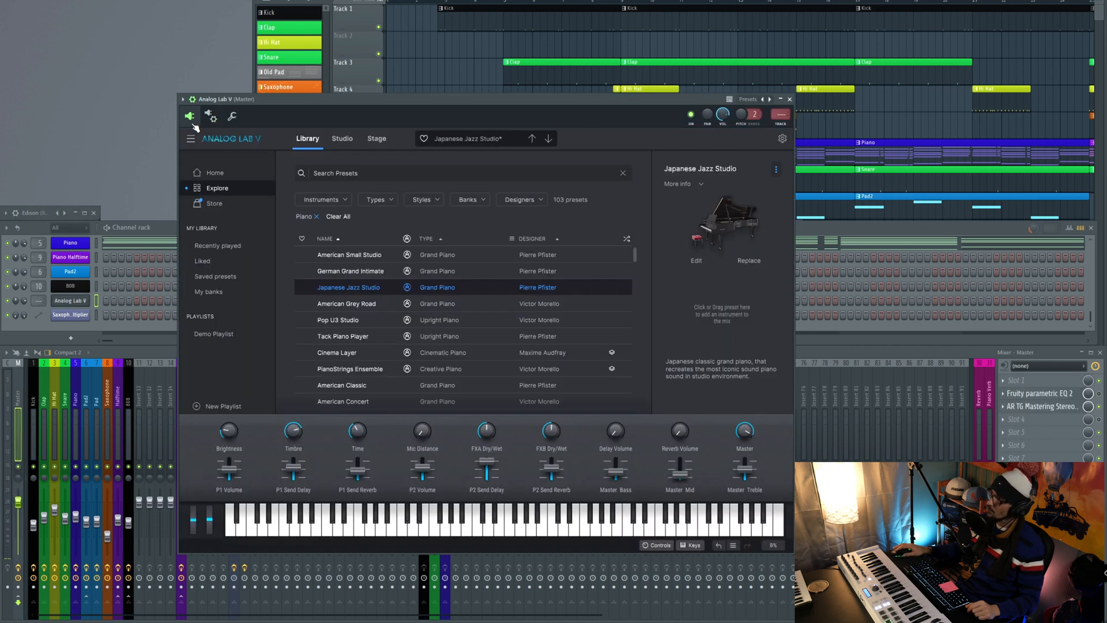
pyautogui.click(211, 116)
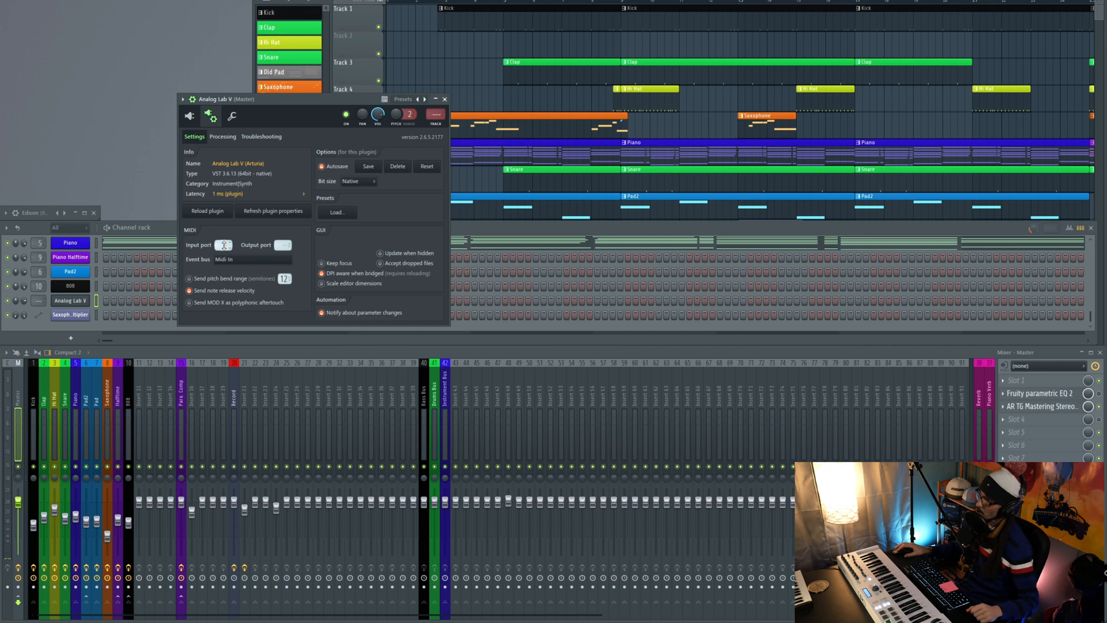
pyautogui.click(225, 244)
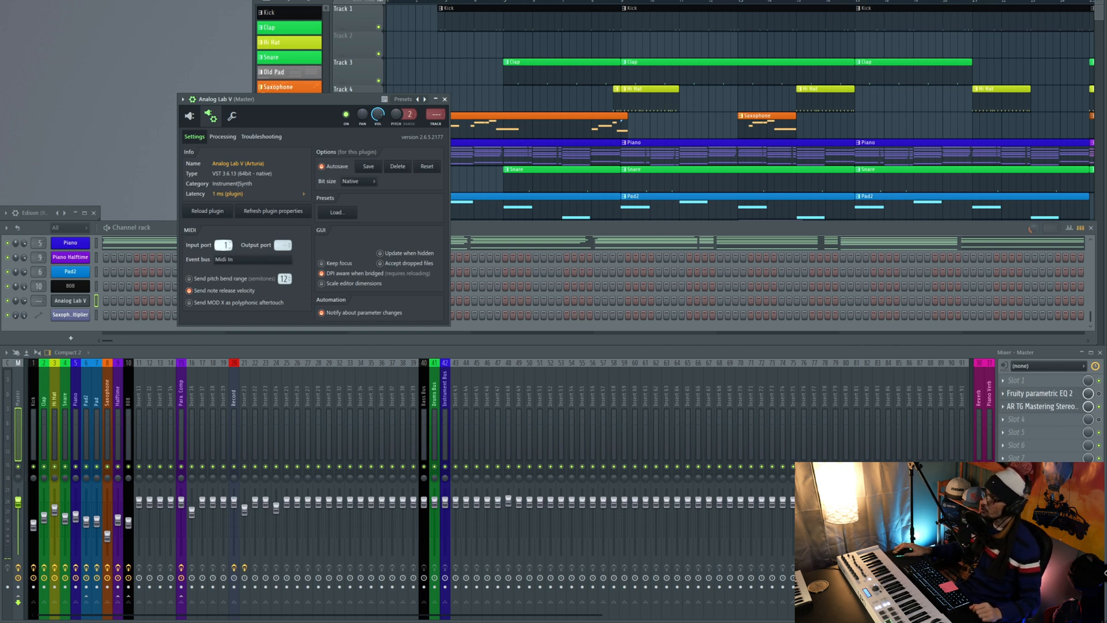
pyautogui.click(188, 116)
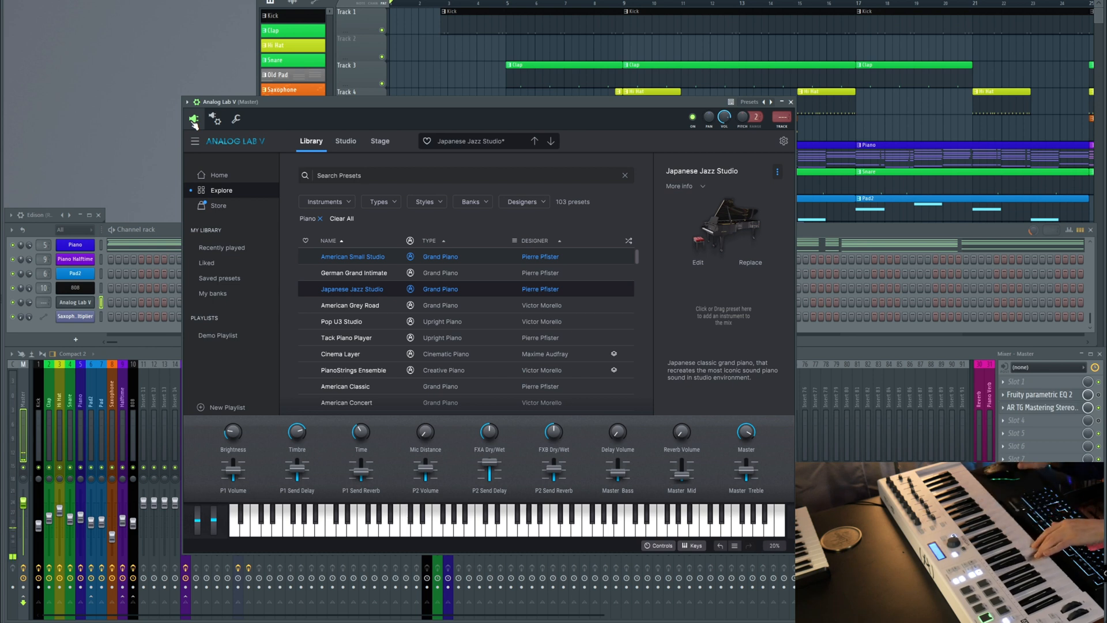
# Lower the Japanese Jazz Studio preset's P1 Volume fader to -4.00 dB
pyautogui.moveTo(233, 470); pyautogui.dragTo(233, 466)
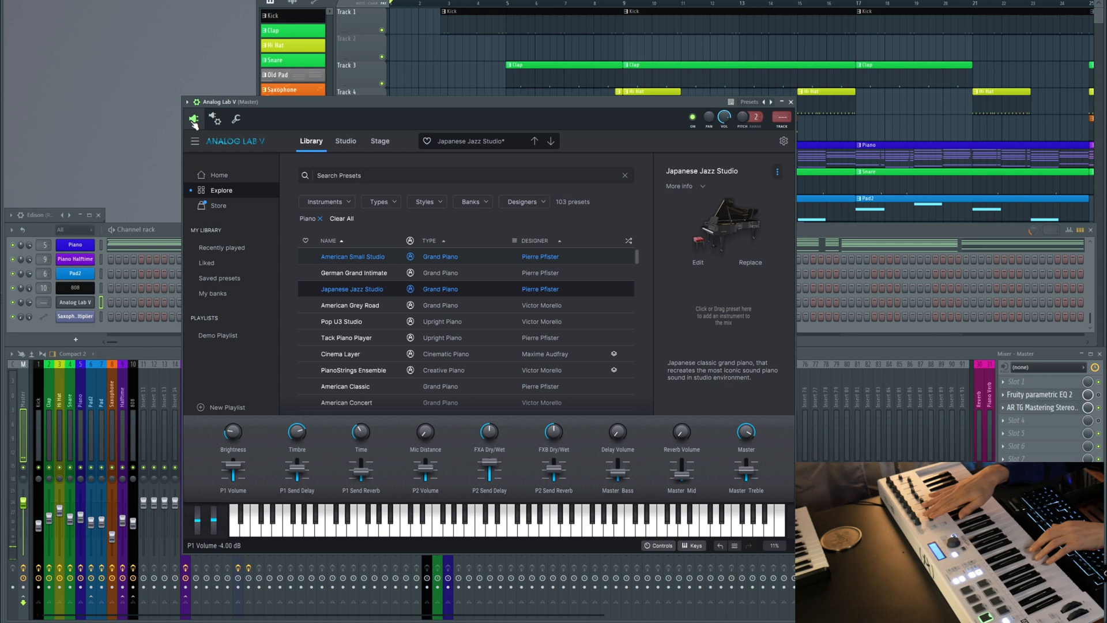